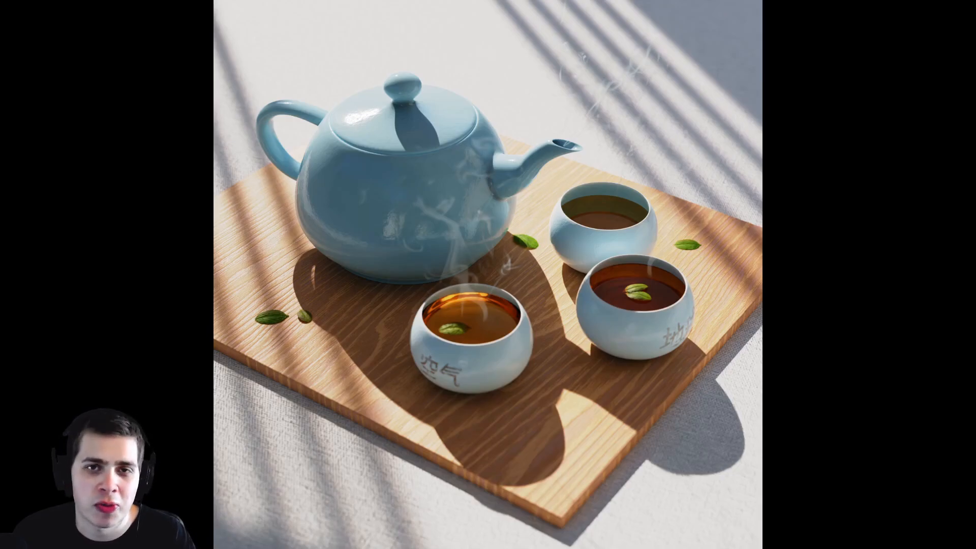
mouse_move(893, 166)
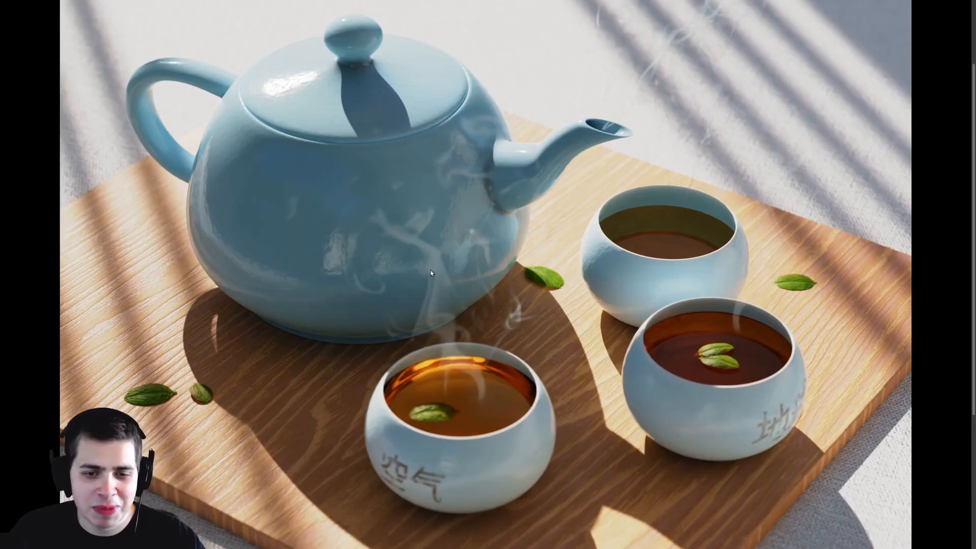
mouse_move(435, 360)
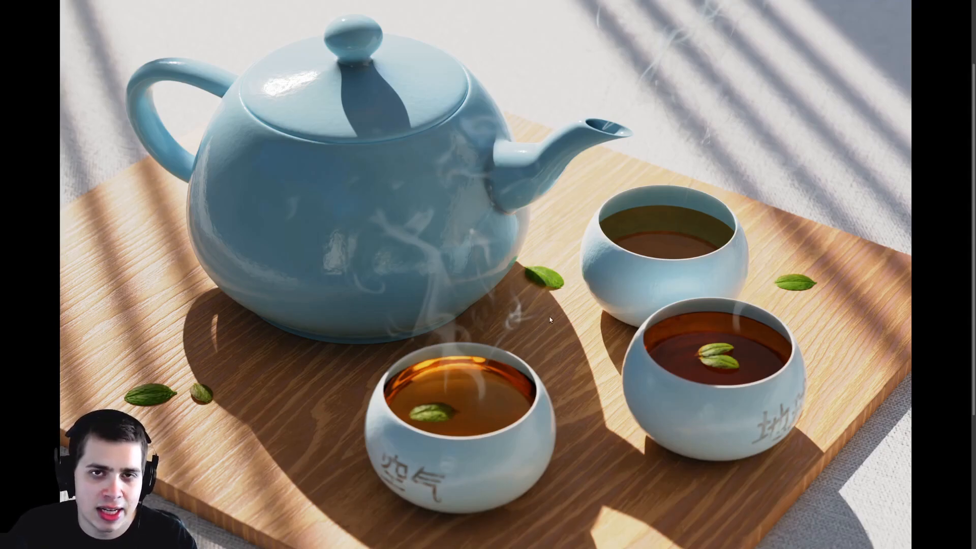
mouse_move(366, 334)
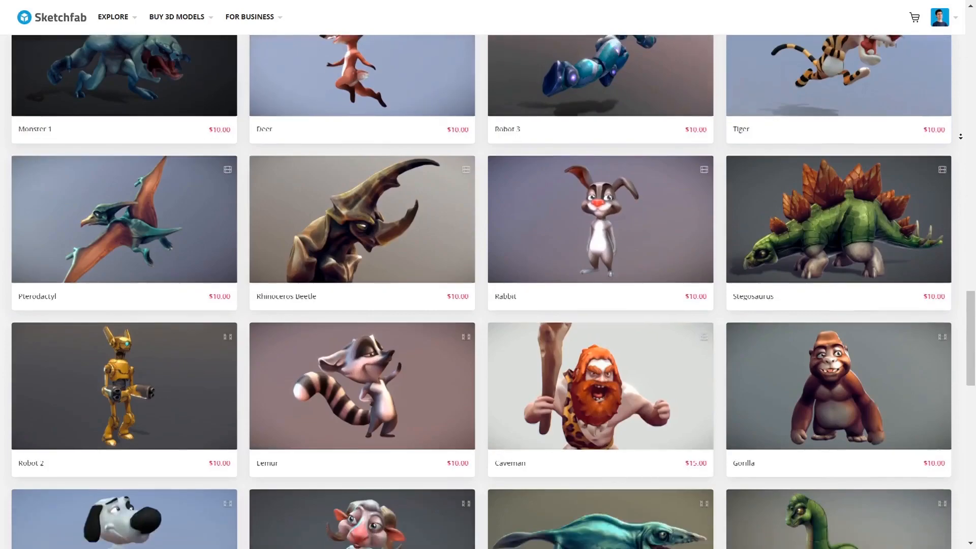
- Inspect the pink airplane model's render and material channels in the Sketchfab Model Inspector
scroll(down, 3)
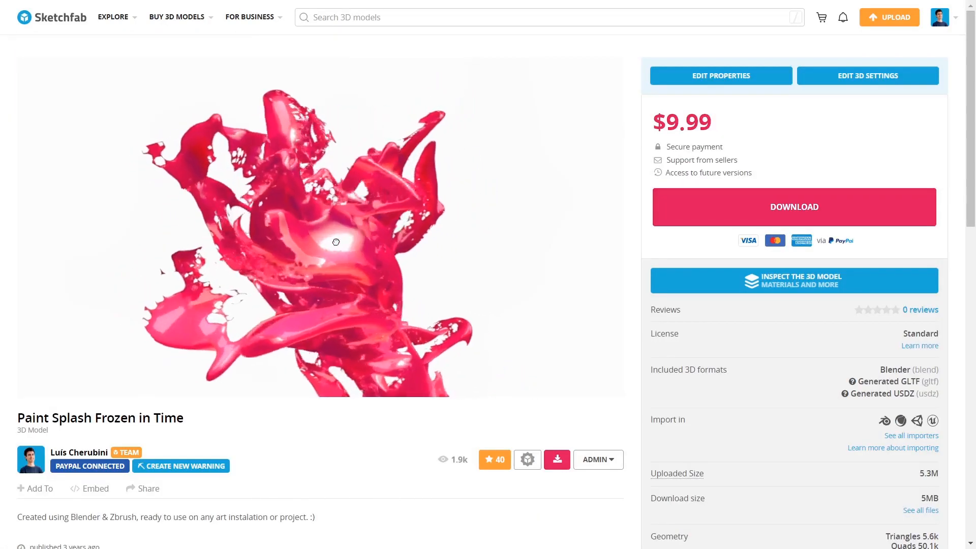
click(793, 280)
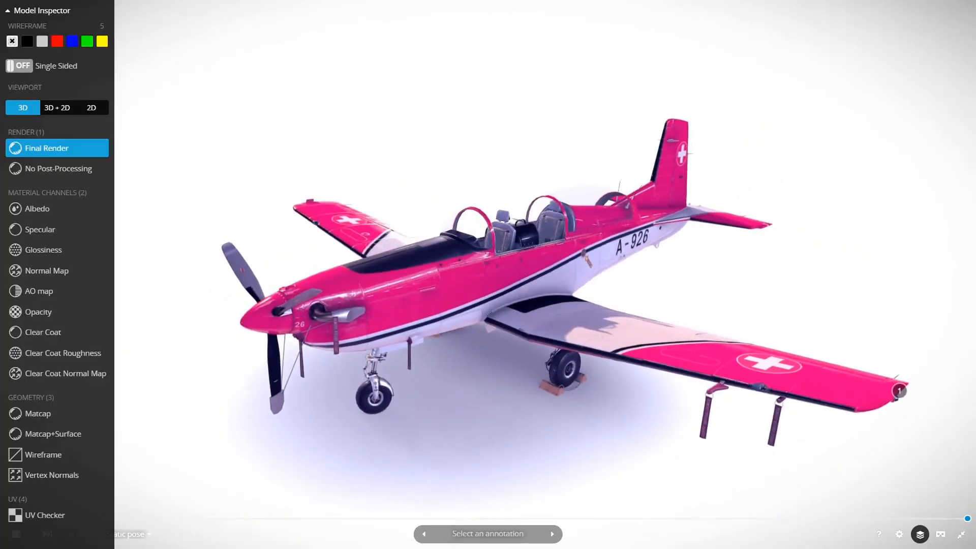
click(45, 515)
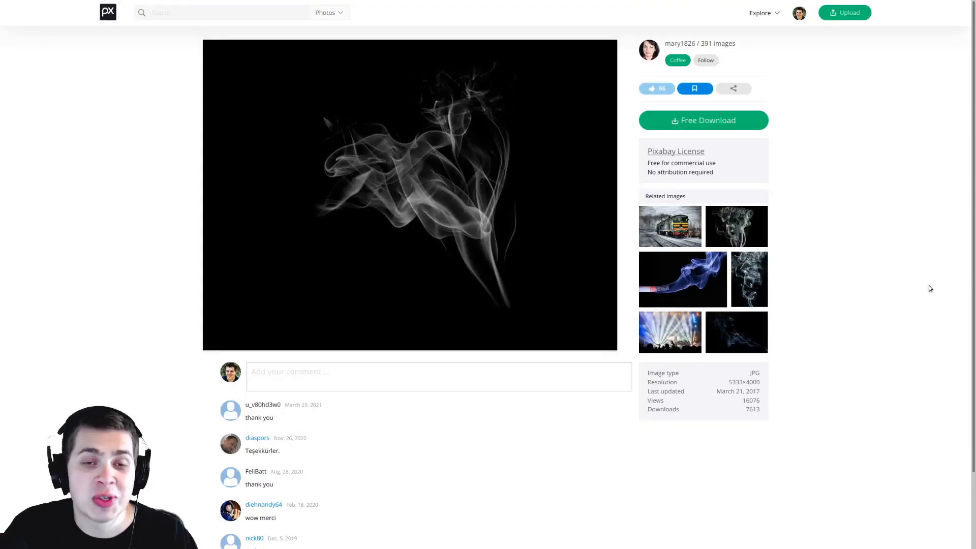
mouse_move(420, 171)
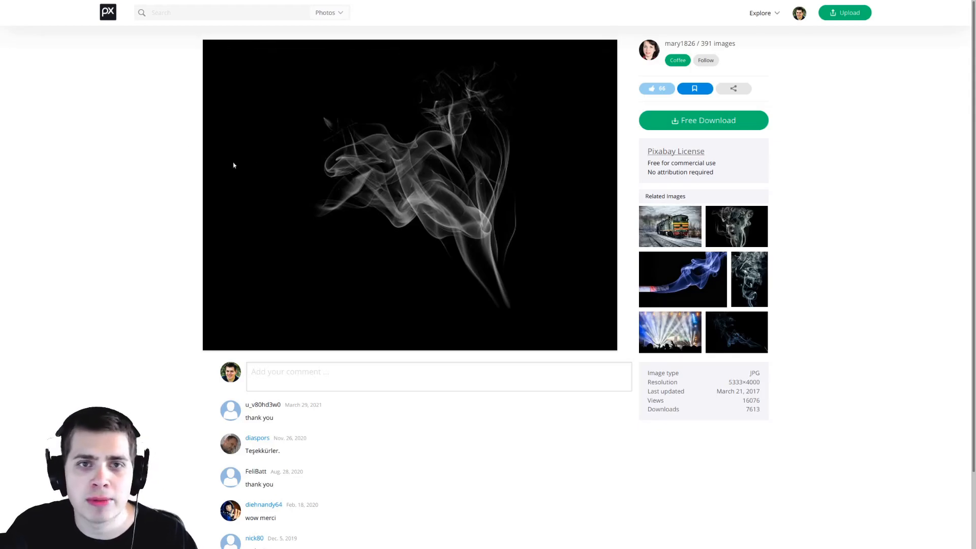
- Compare several smoke-on-black photos across Pixabay tabs to choose ones for the scene
click(737, 225)
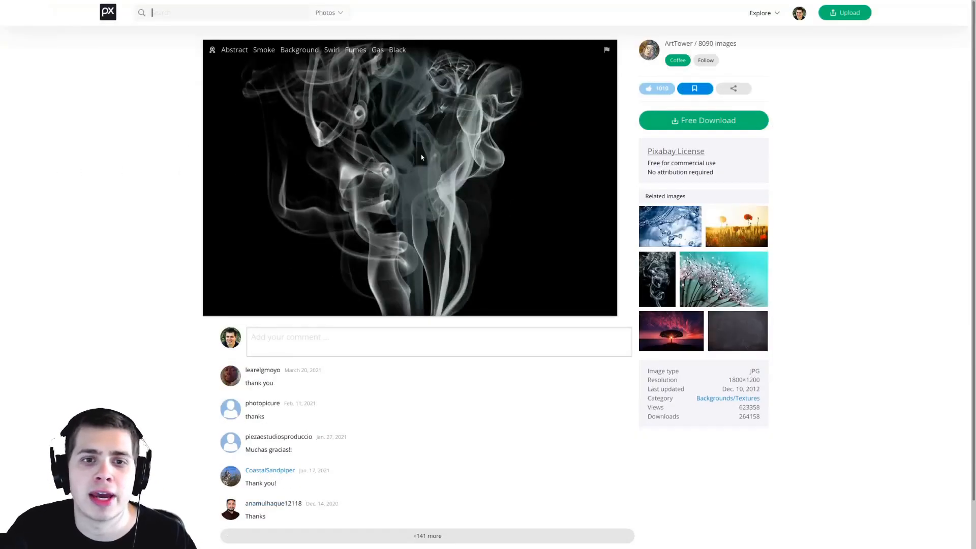
mouse_move(506, 170)
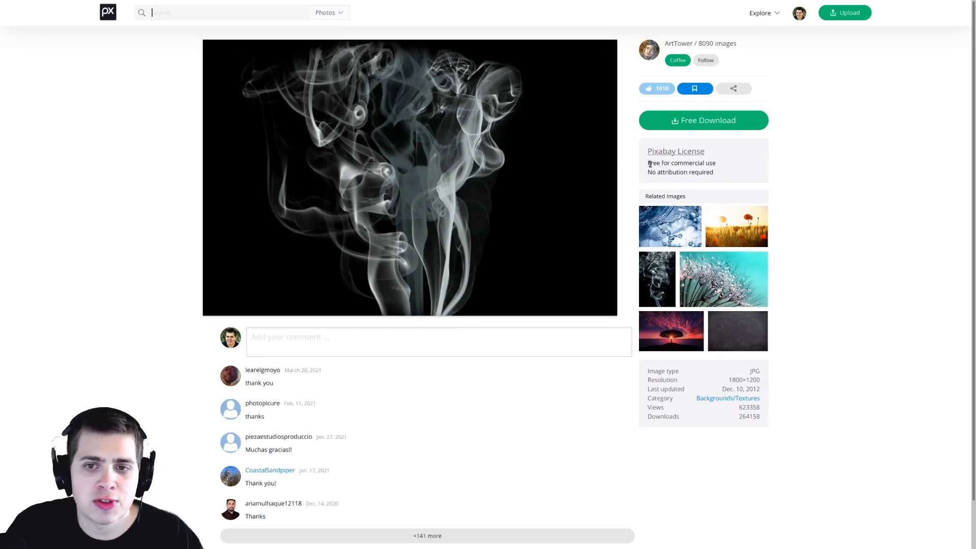
double_click(679, 172)
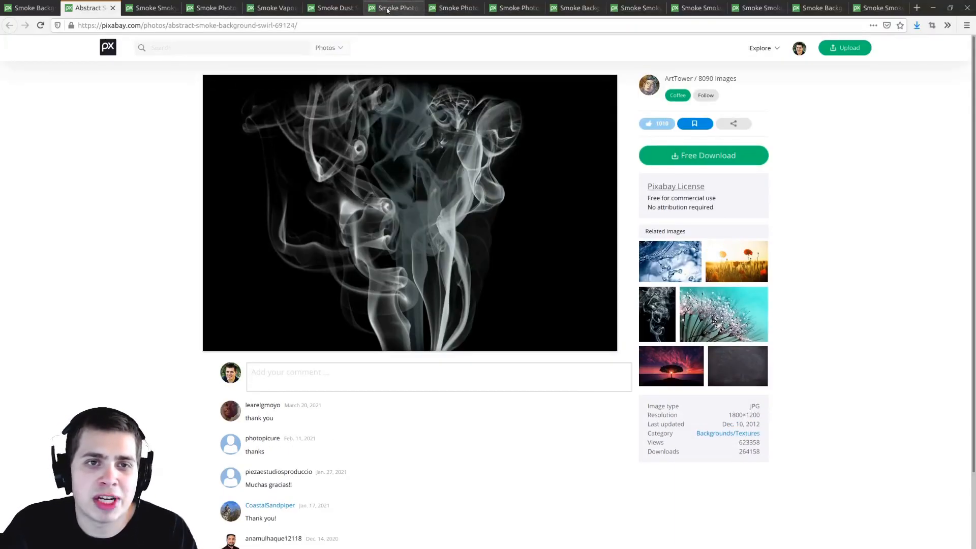
click(393, 7)
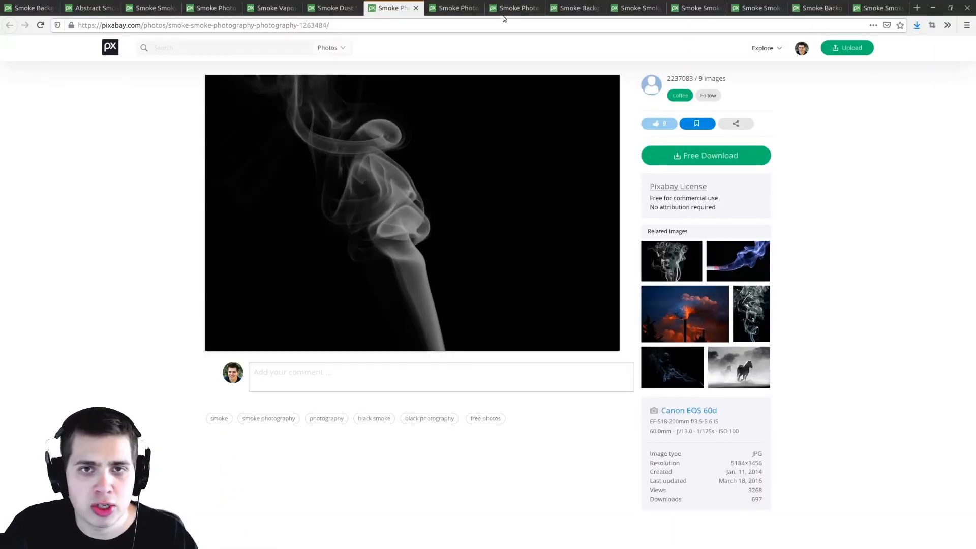
click(515, 8)
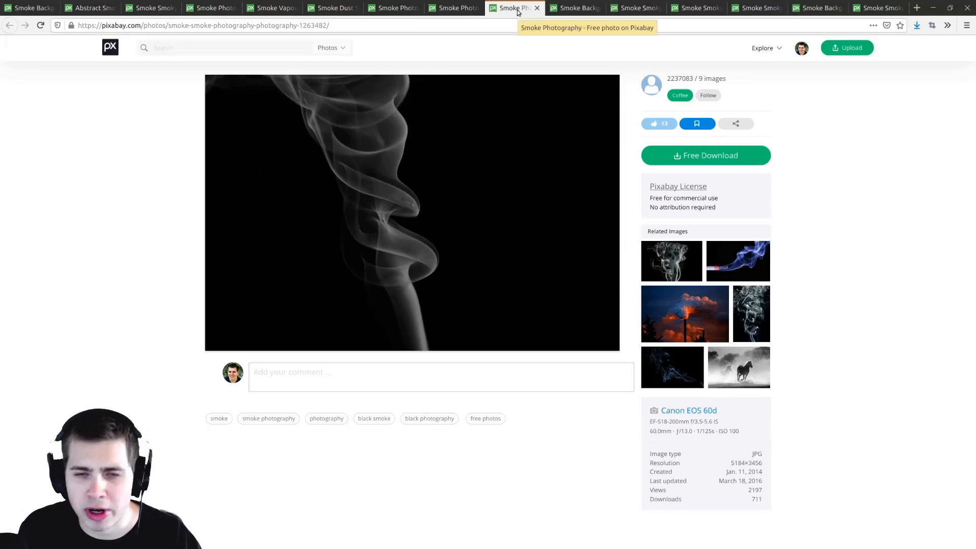
click(237, 47)
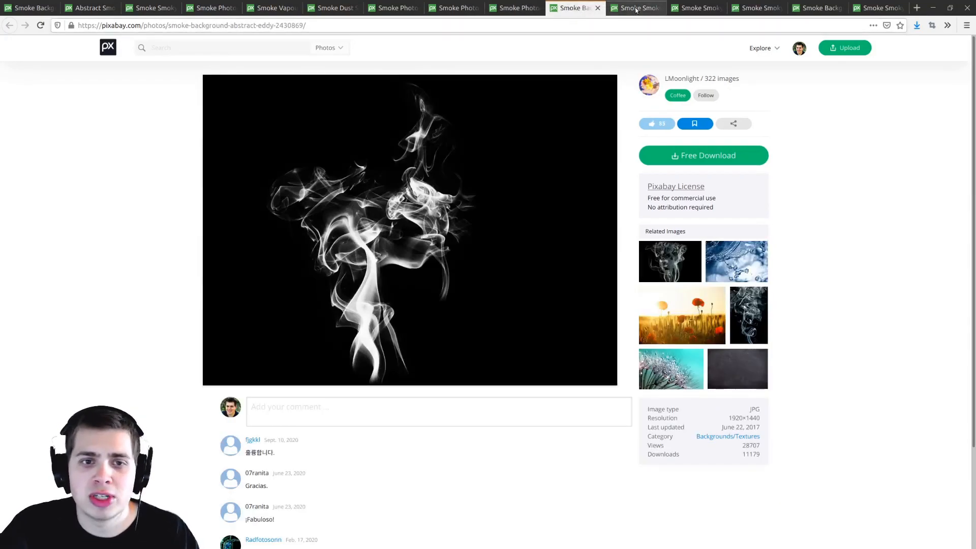
click(753, 7)
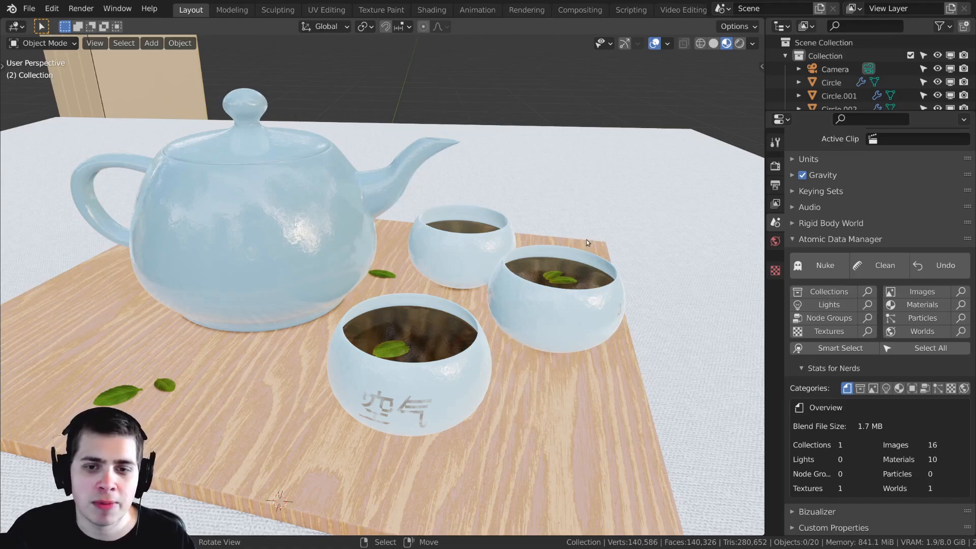
mouse_move(574, 254)
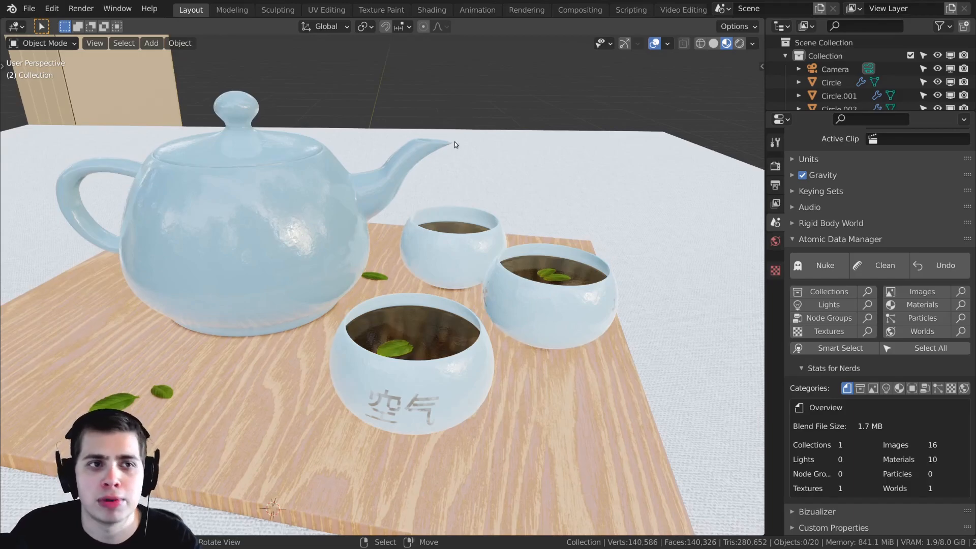
click(51, 8)
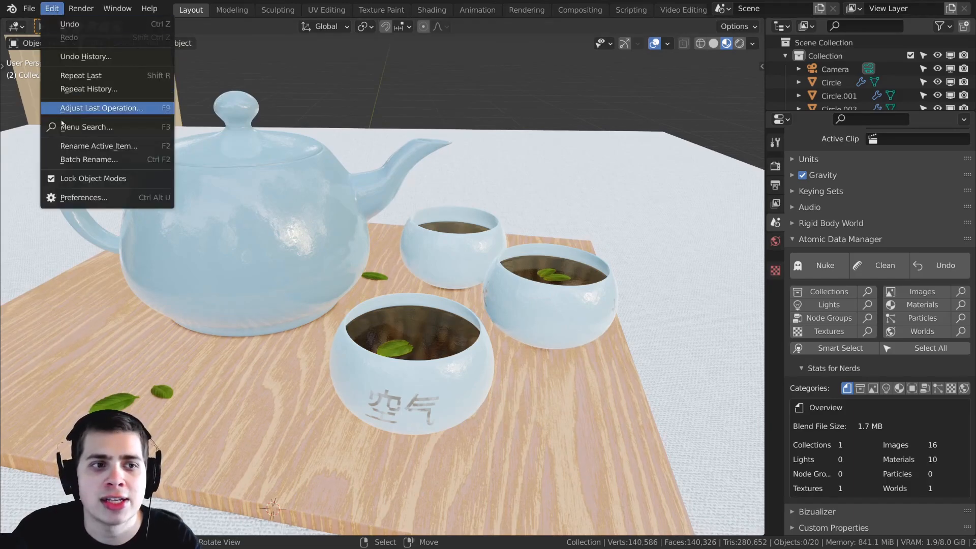
click(83, 197)
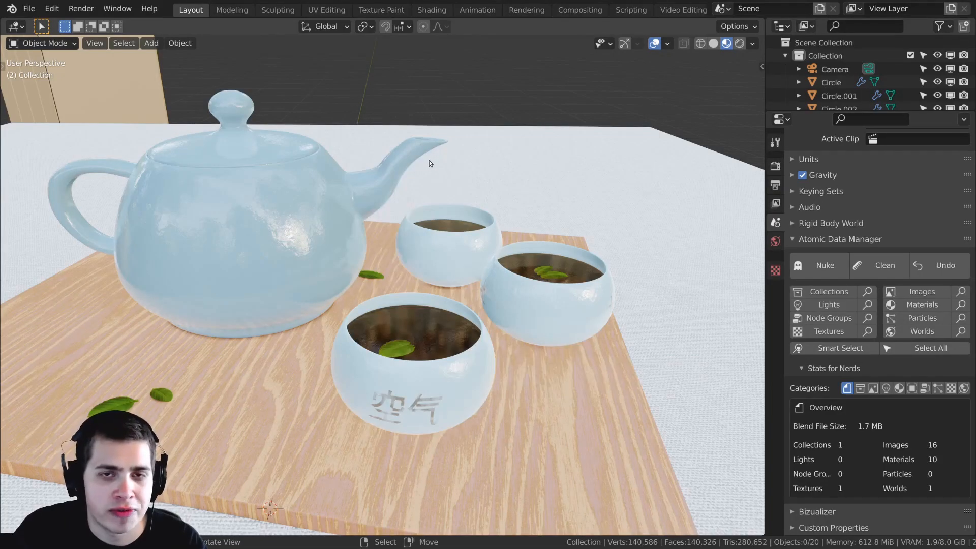
- Import the three downloaded smoke JPGs as image planes via Images as Planes
click(151, 42)
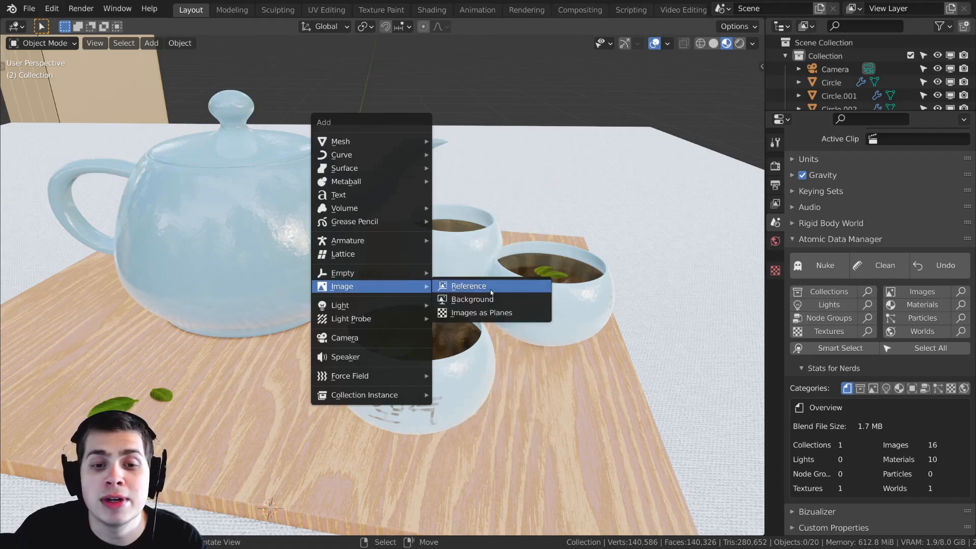
mouse_move(481, 313)
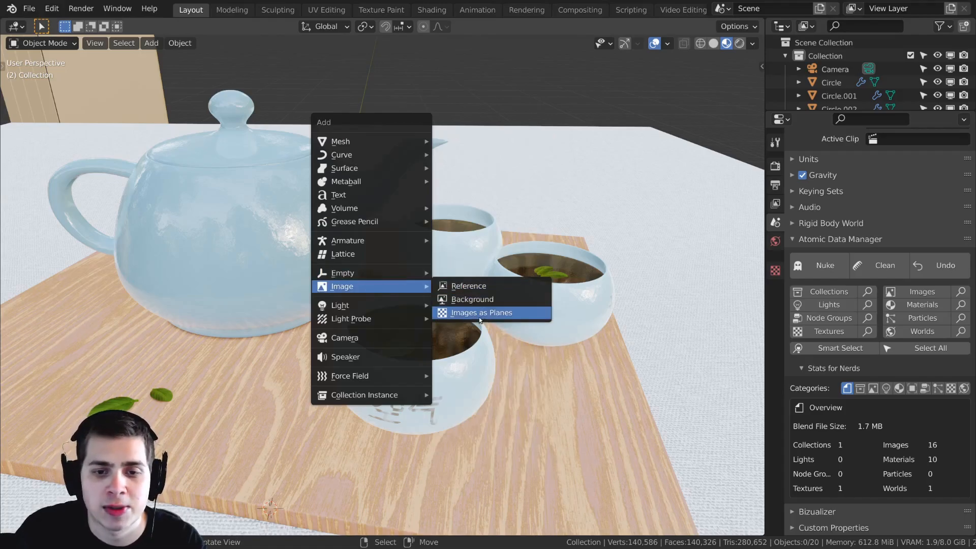
click(482, 312)
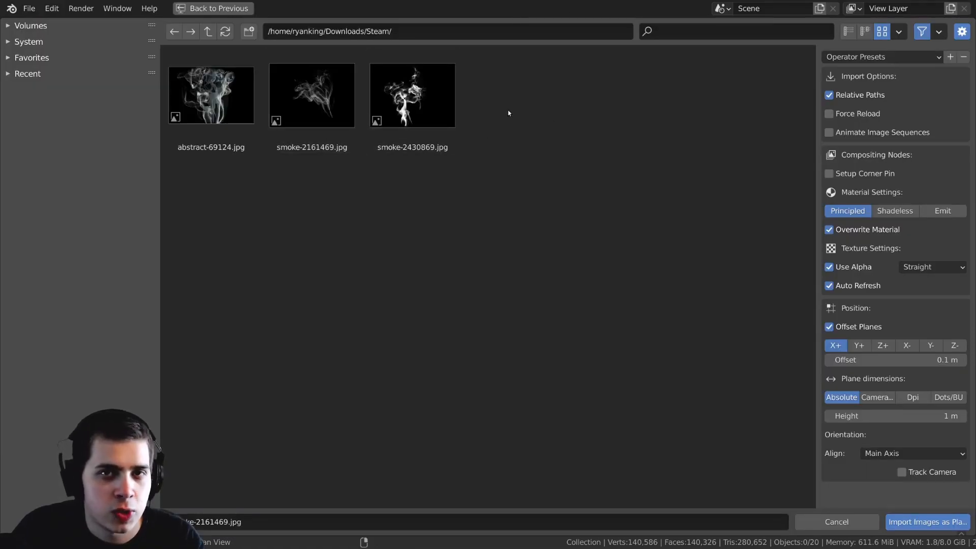
click(413, 95)
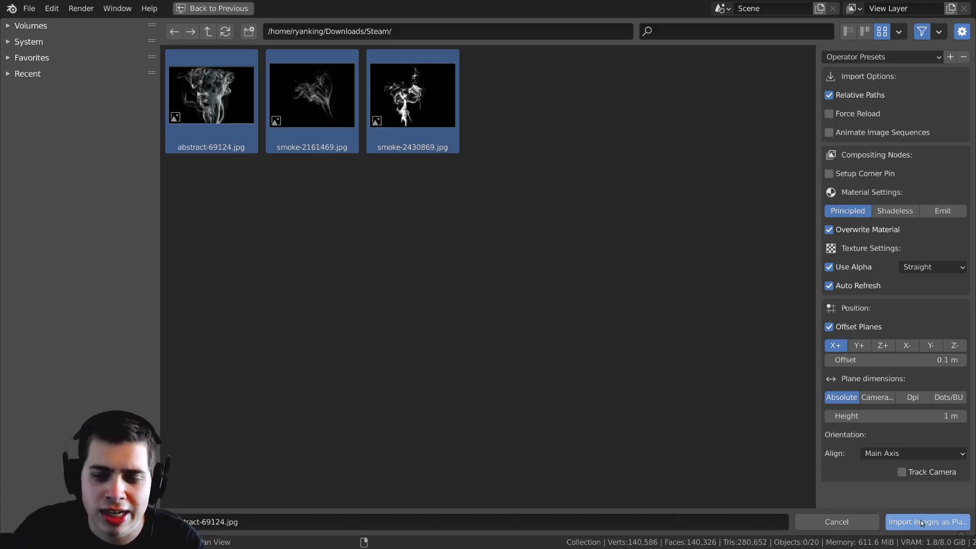
click(926, 521)
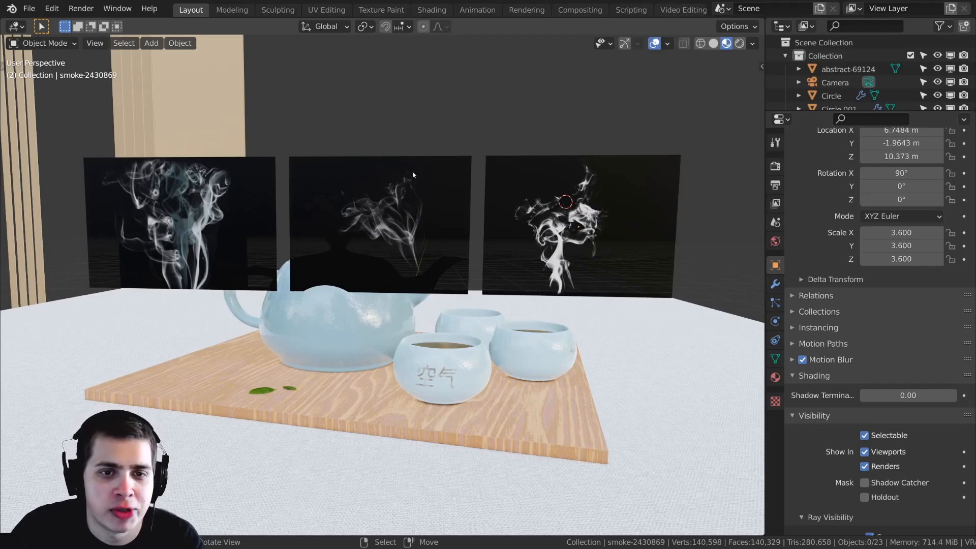
- Wire the smoke image's Color into Base Color and Alpha in Shading, then search for a ColorRamp node
click(432, 9)
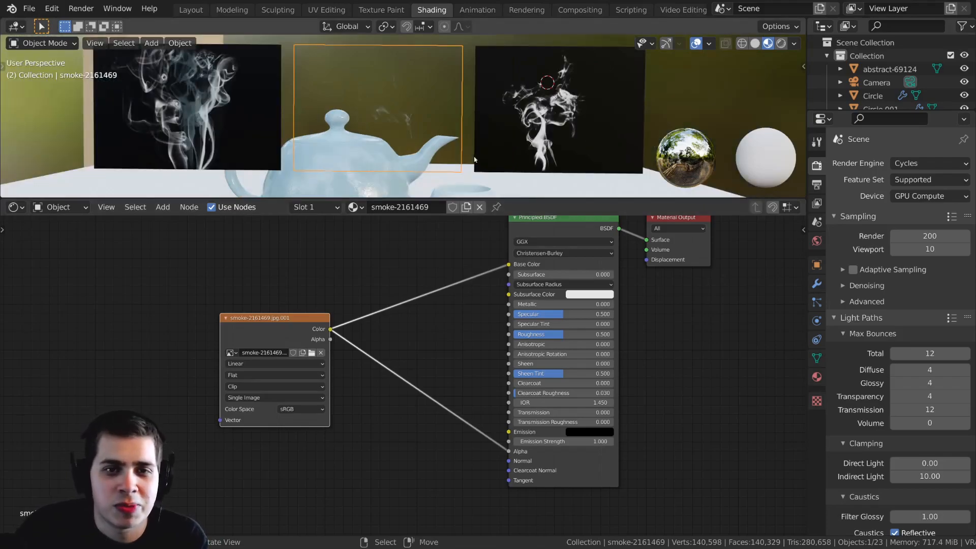
click(558, 109)
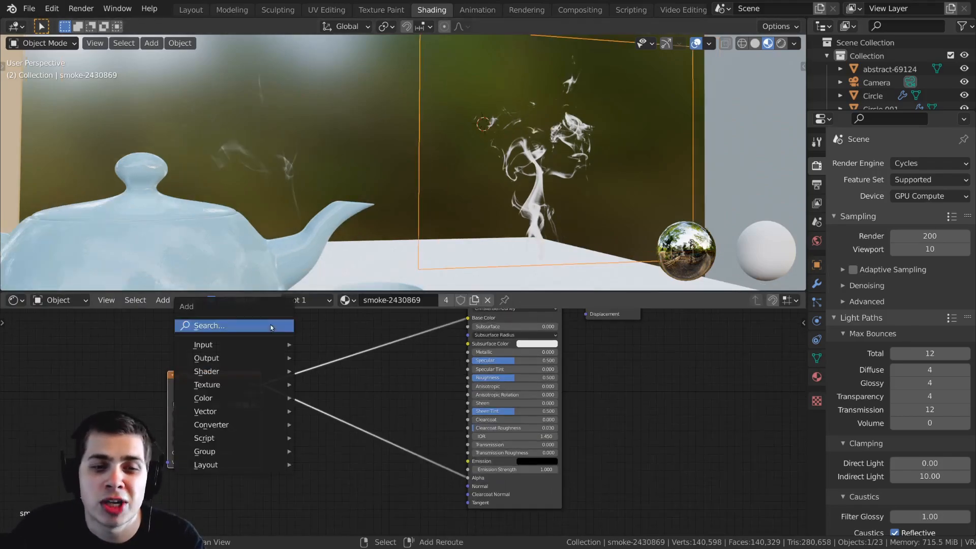
text(co)
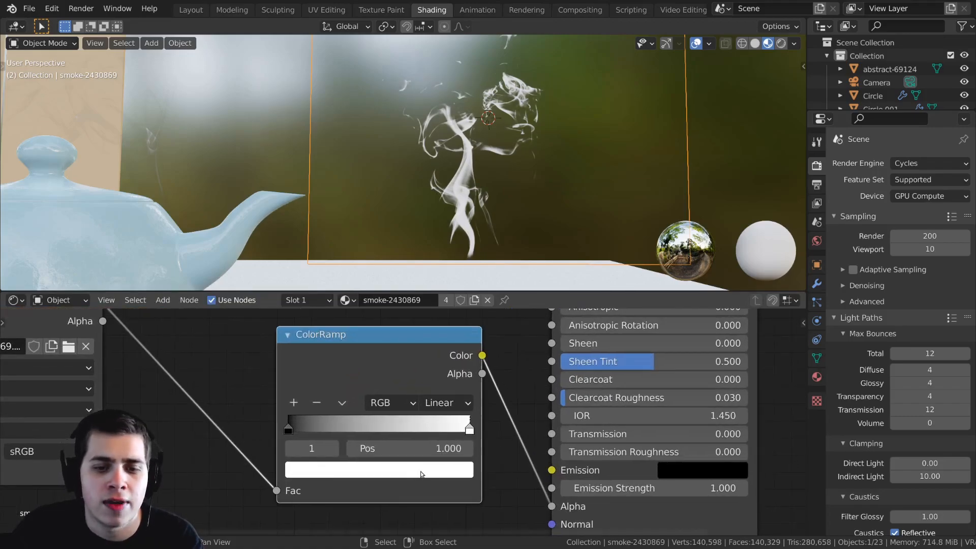
- Route the smoke-2430869 image through a ColorRamp into the Principled BSDF Alpha
click(377, 469)
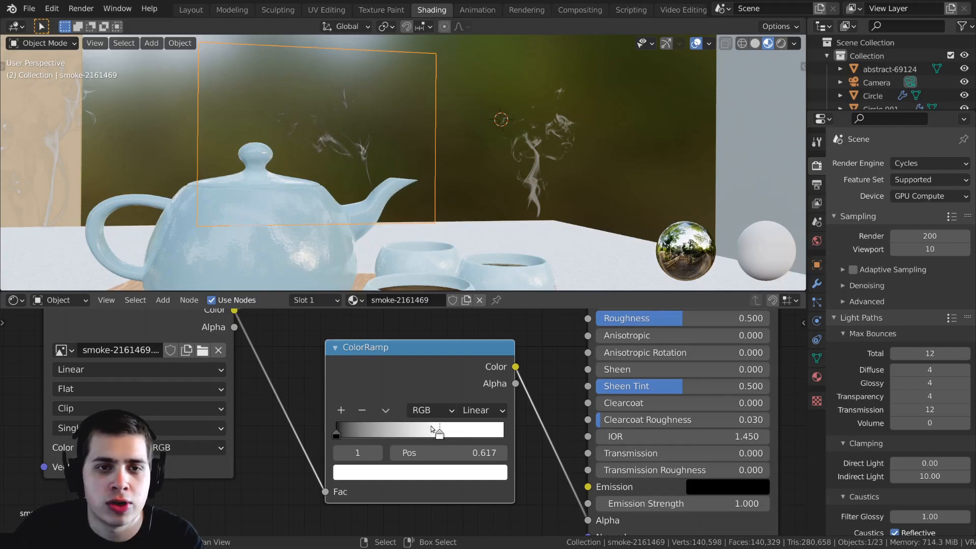
- Drag the smoke-2161469 ColorRamp's white stop left to Pos 0.593 to fade the smoke
click(419, 471)
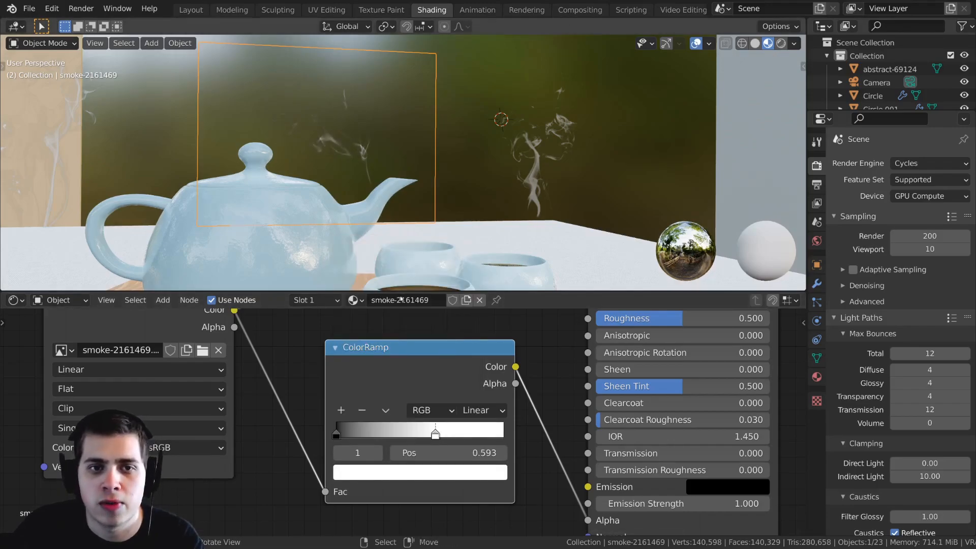
click(421, 471)
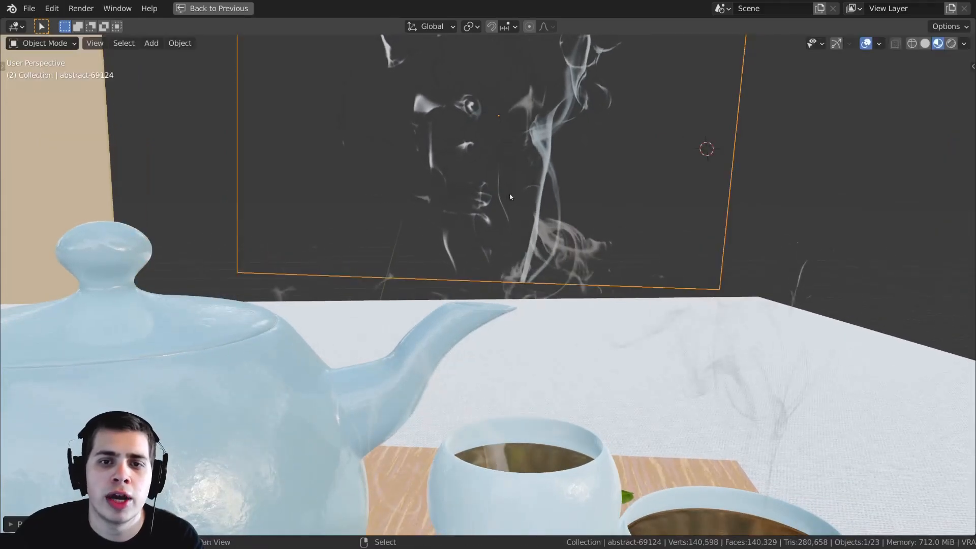
- Subdivide the abstract-69124 plane and proportionally scale its bottom vertices in toward the spout
key(Tab)
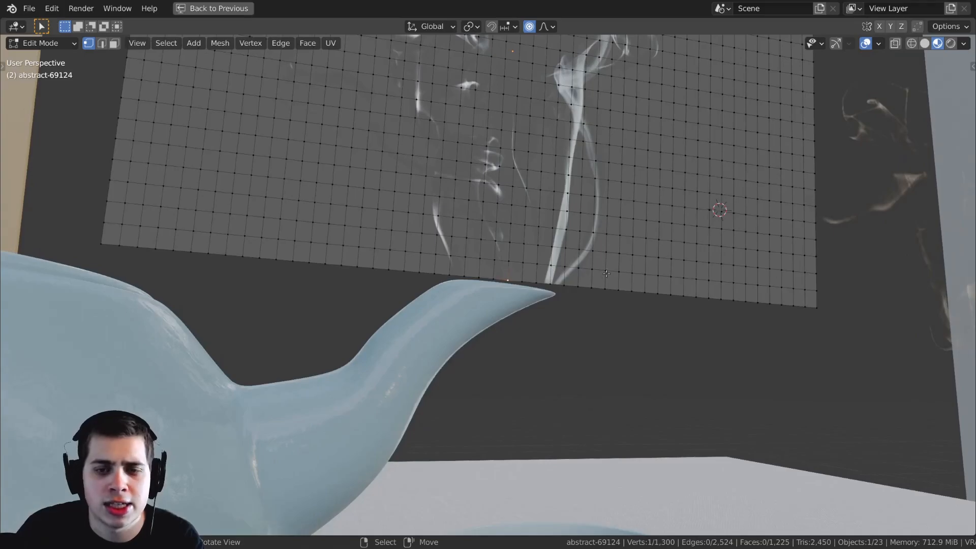
key(s)
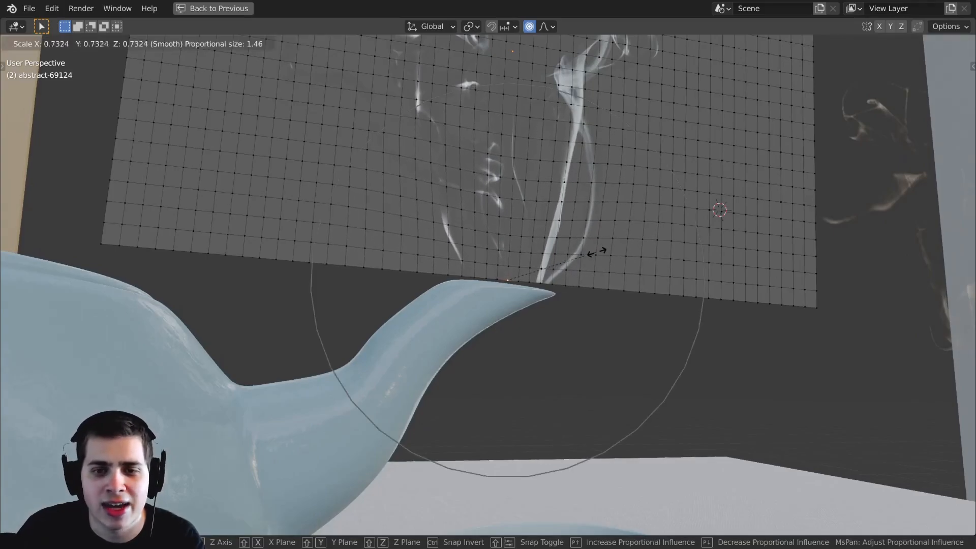
key(x)
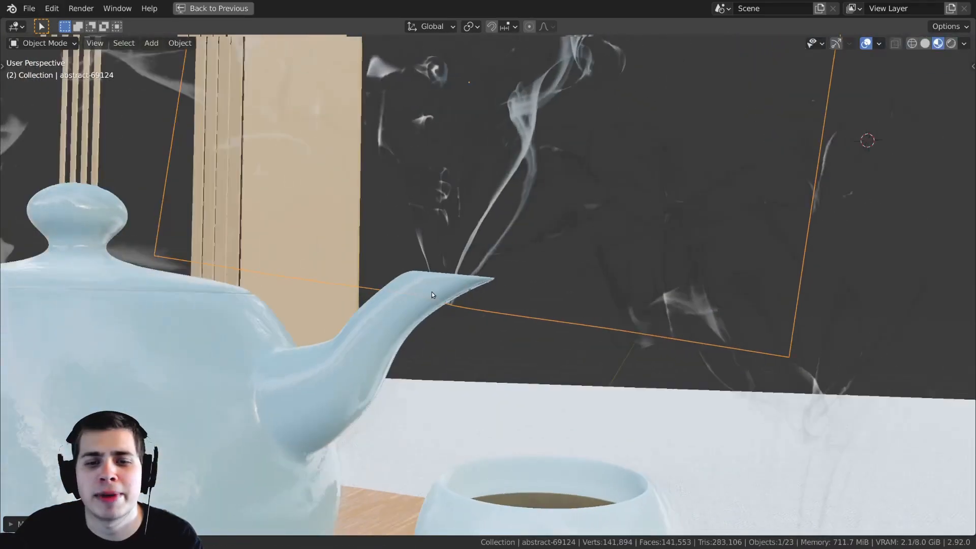
- Move vertices with proportional editing to bend the abstract-69124 plane into a wavy curve
key(Tab)
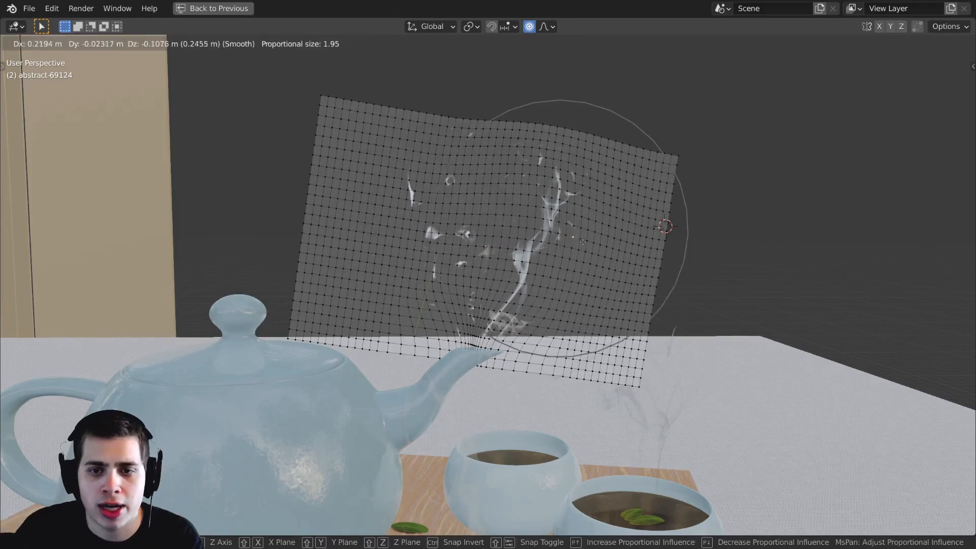
click(476, 233)
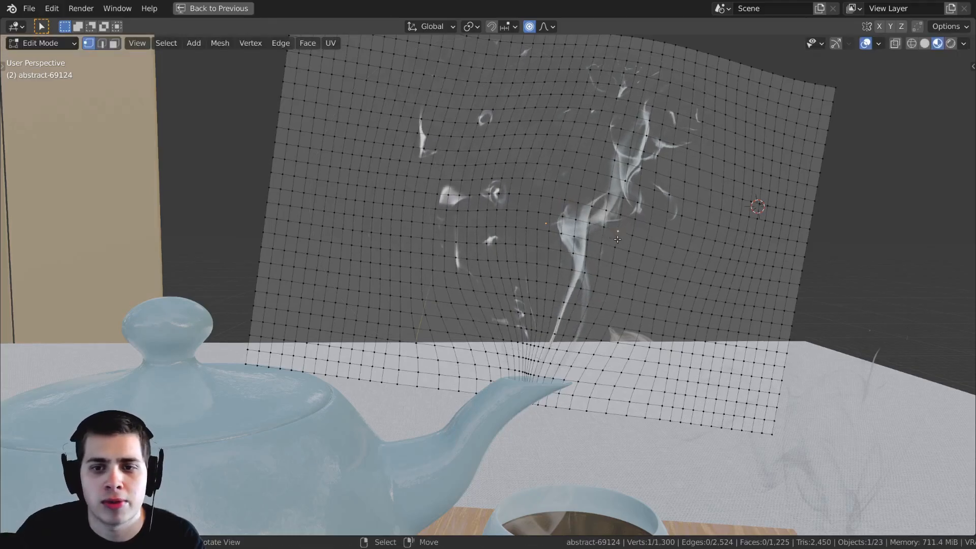
key(Tab)
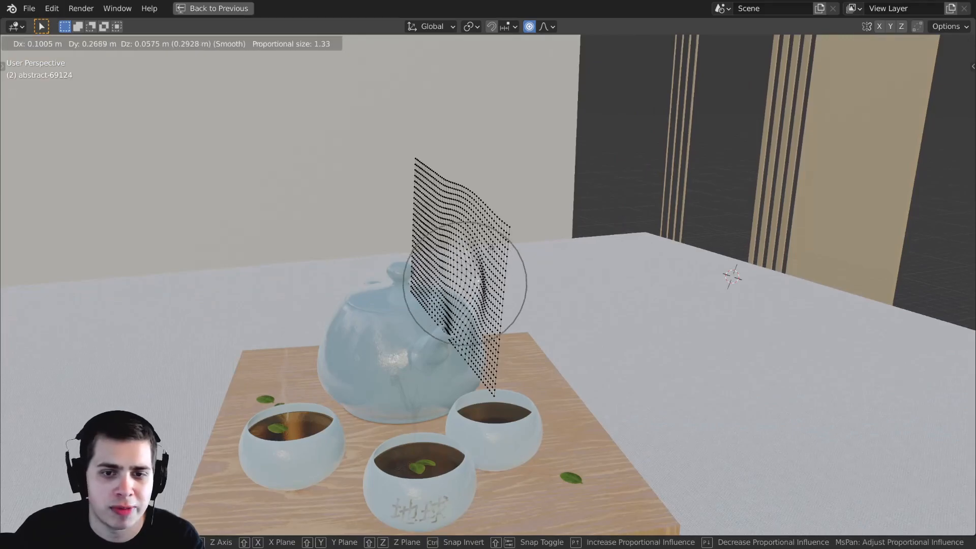
click(464, 239)
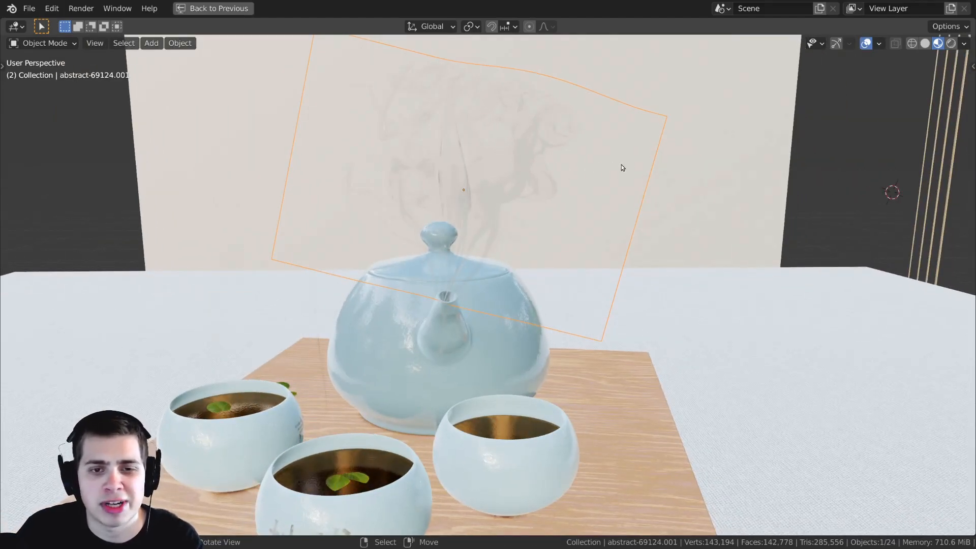
- Duplicate the smoke plane as abstract-69124.001 and scale it narrower along Y
key(s)
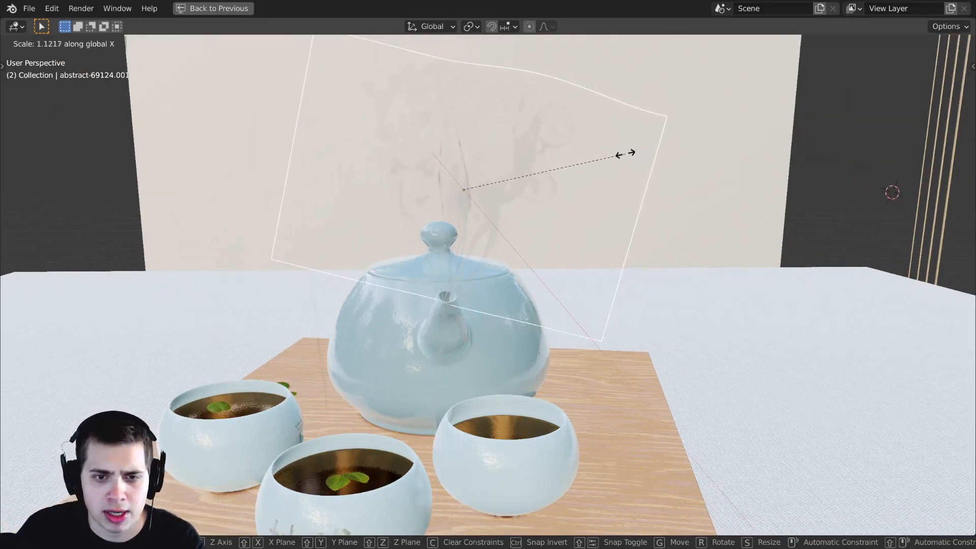
key(y)
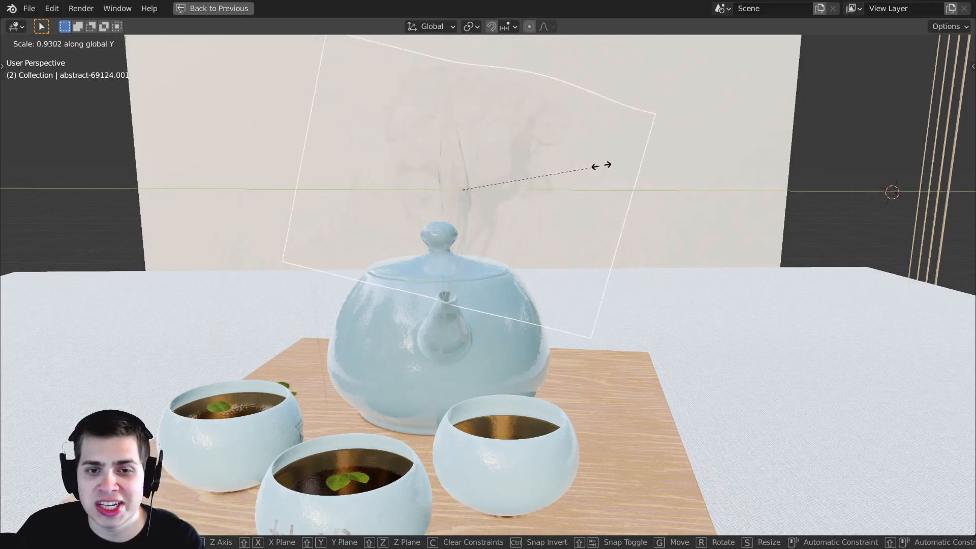
mouse_move(501, 183)
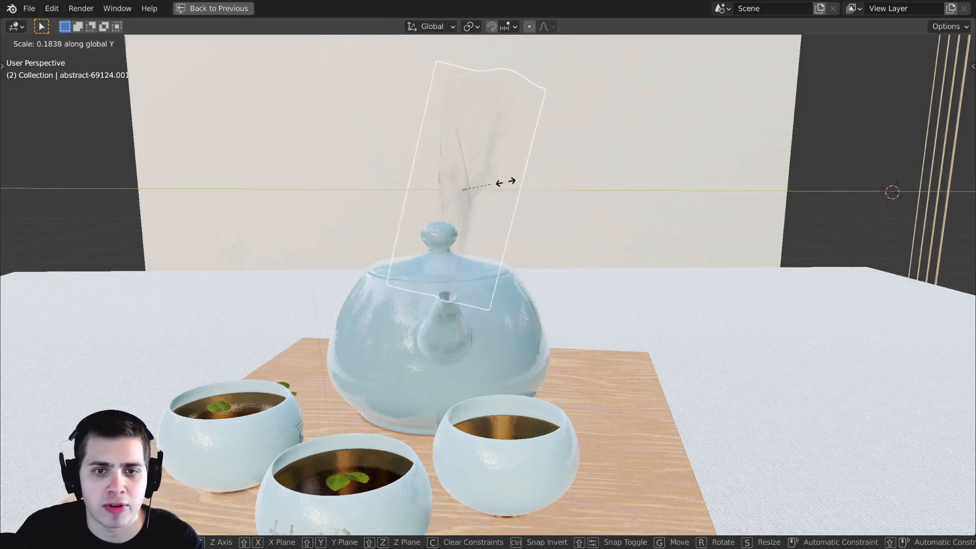
mouse_move(551, 167)
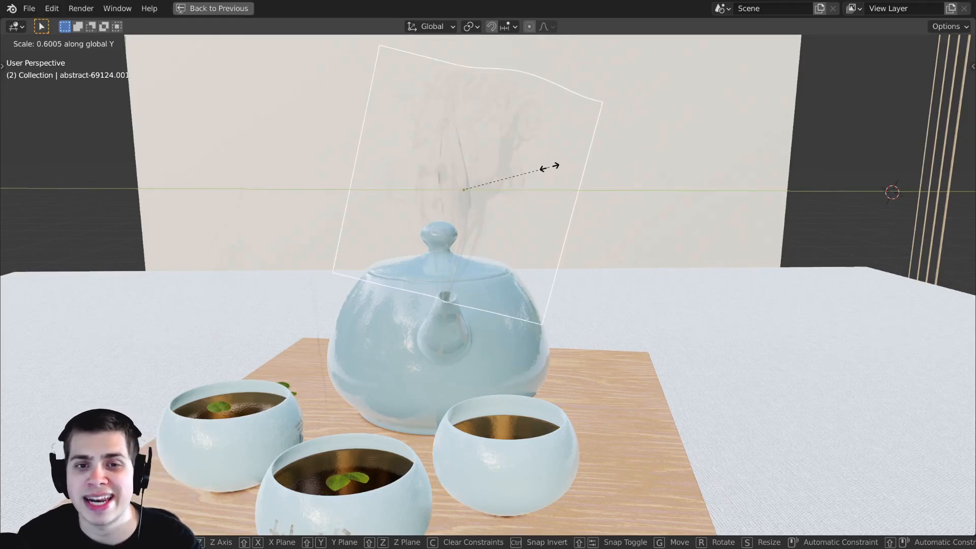
click(550, 168)
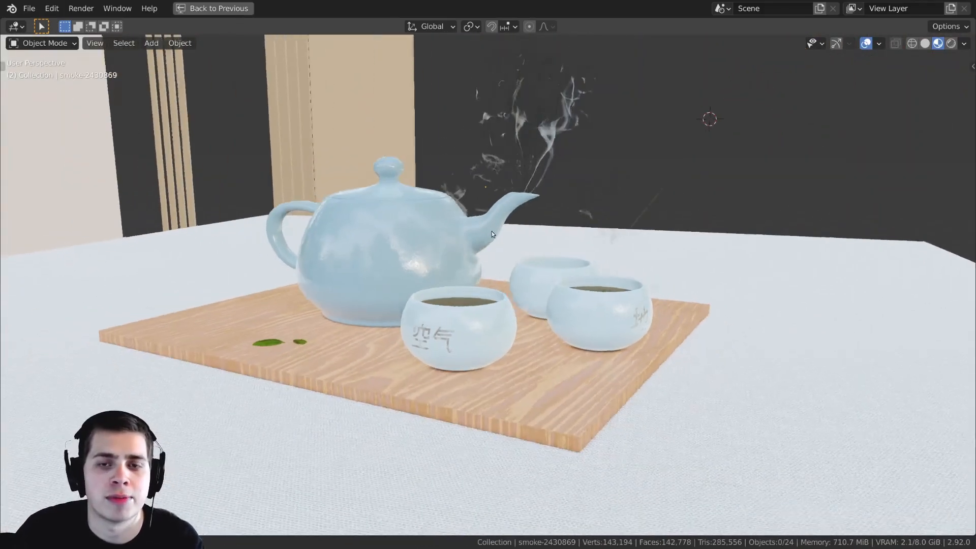
- Switch to Layout and scroll Render Properties to the Light Paths bounce settings
click(219, 8)
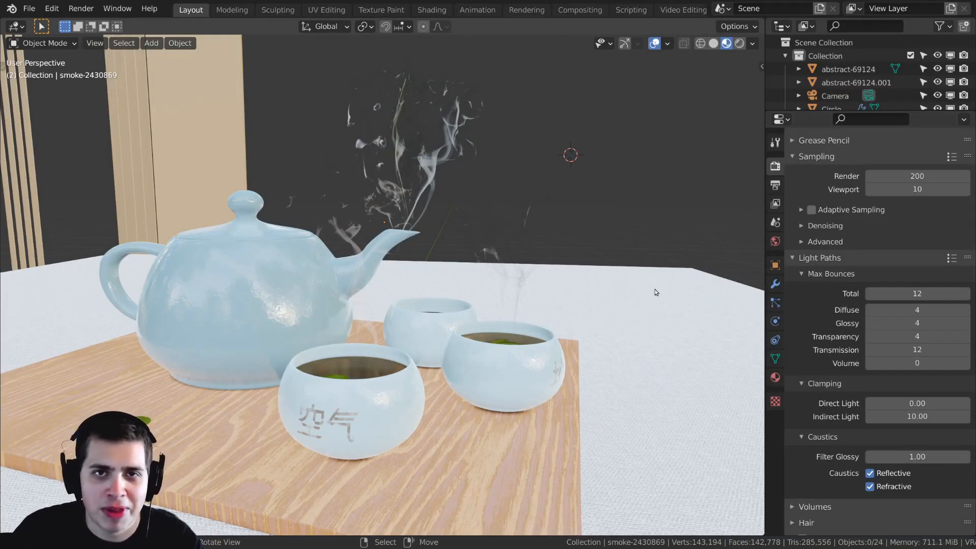
mouse_move(638, 249)
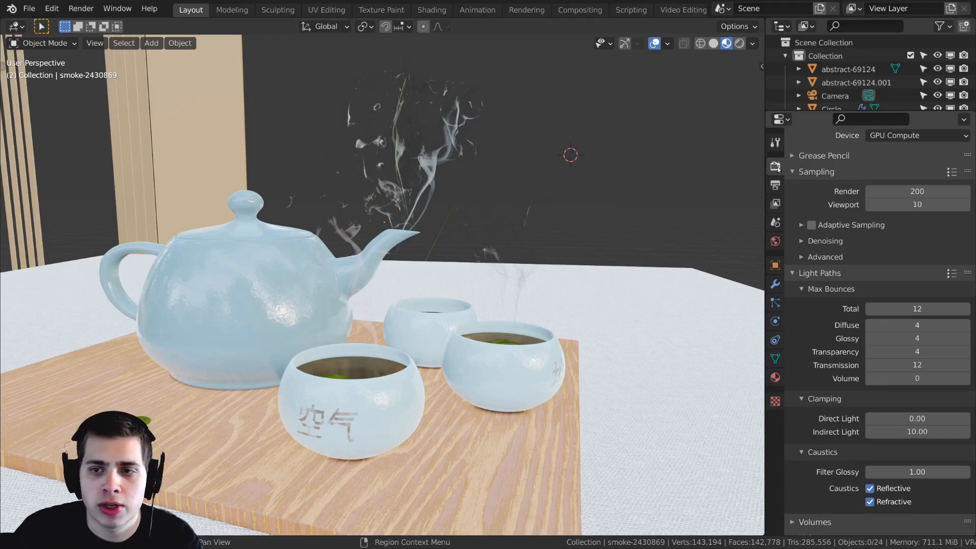
scroll(down, 3)
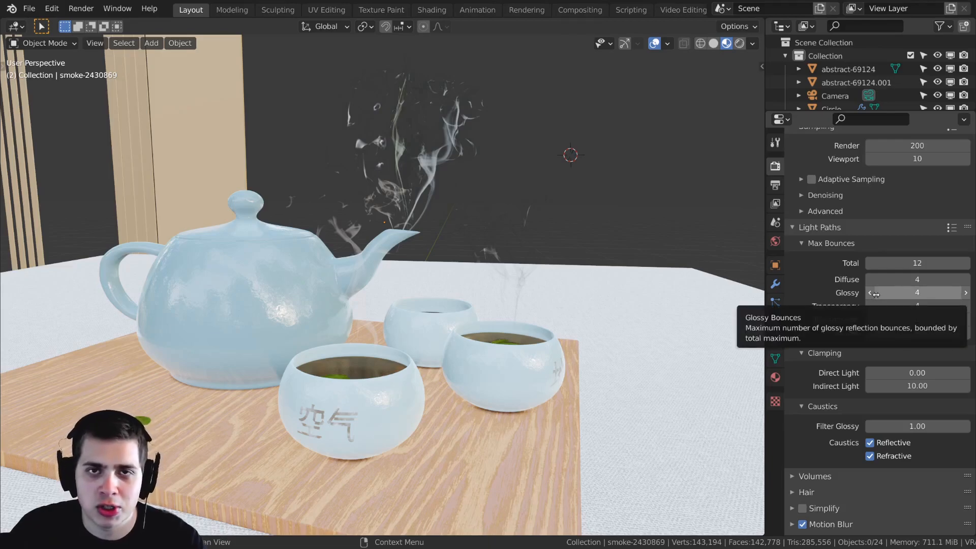
mouse_move(889, 319)
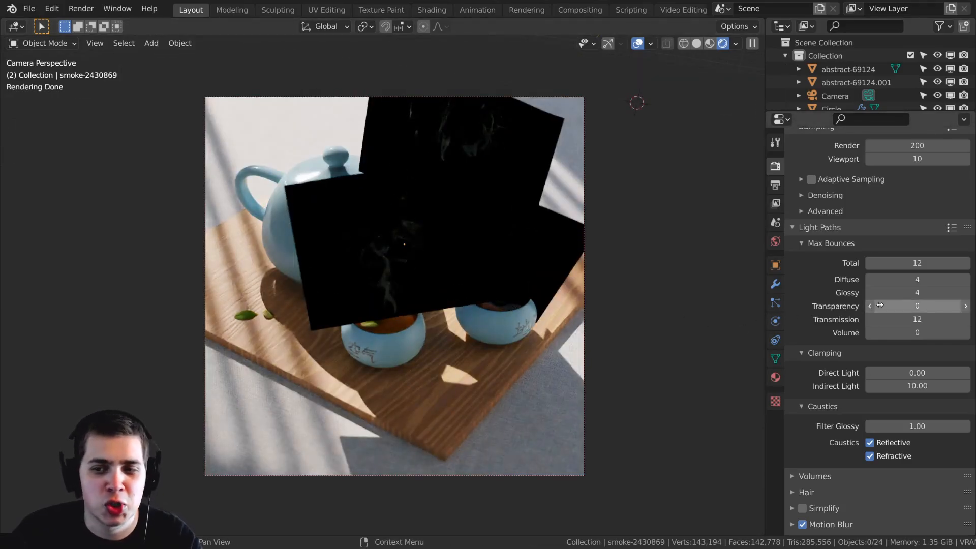
mouse_move(915, 306)
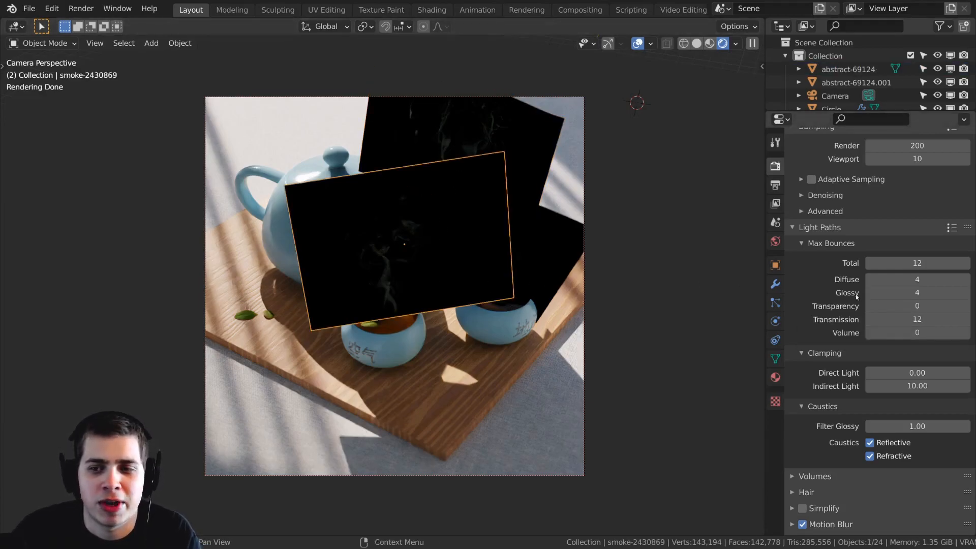
- Step the Light Paths Transparency max bounces up to 4 so the smoke planes render clearly
click(964, 306)
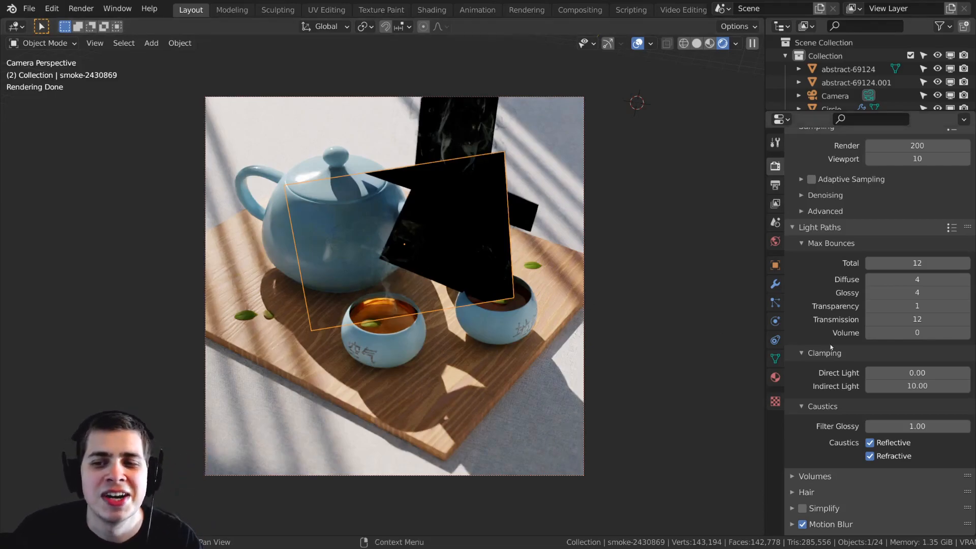
click(964, 305)
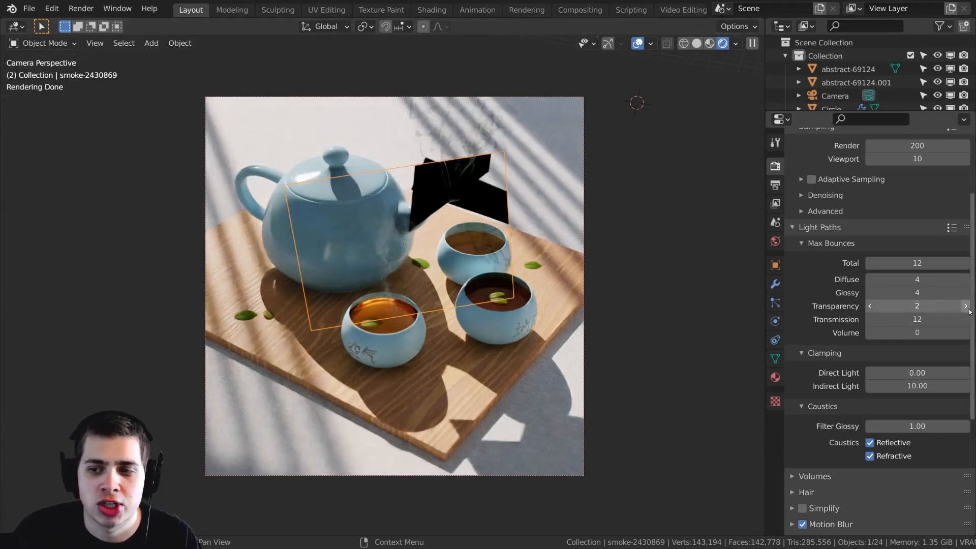
click(965, 306)
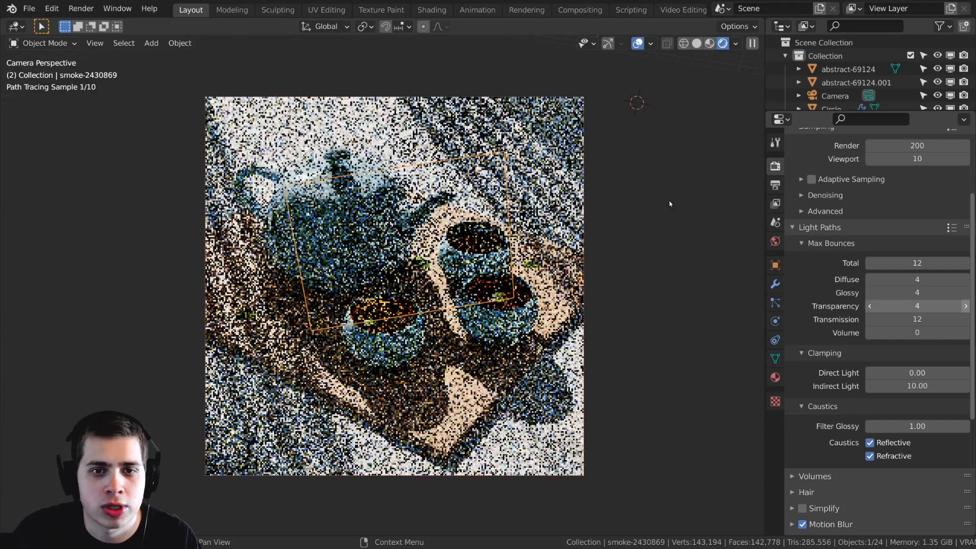